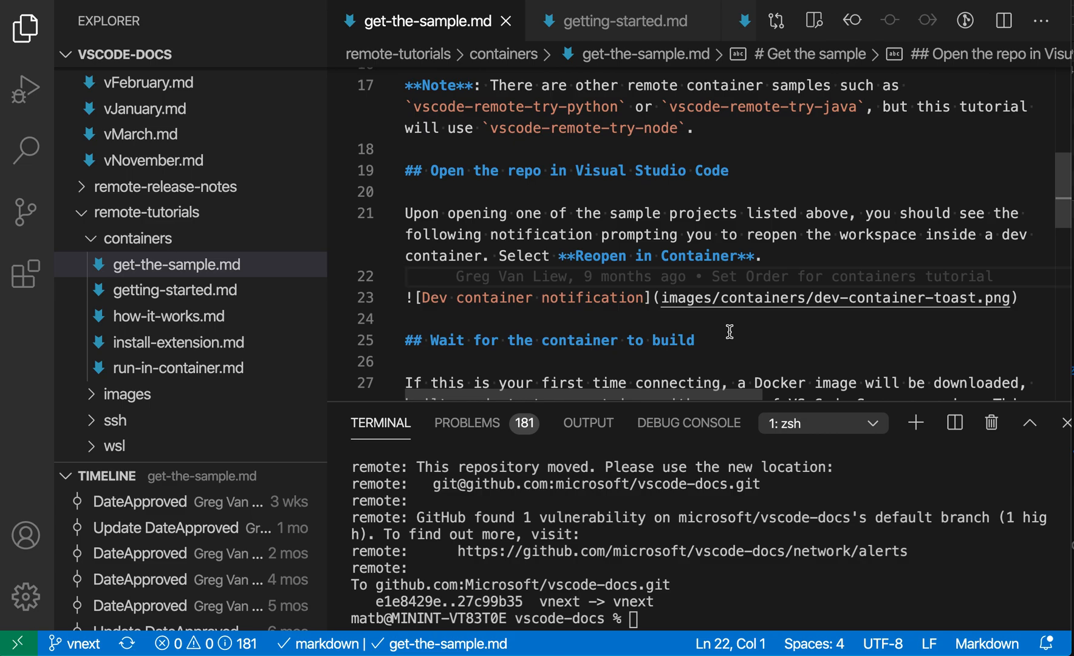
pyautogui.moveTo(404, 296)
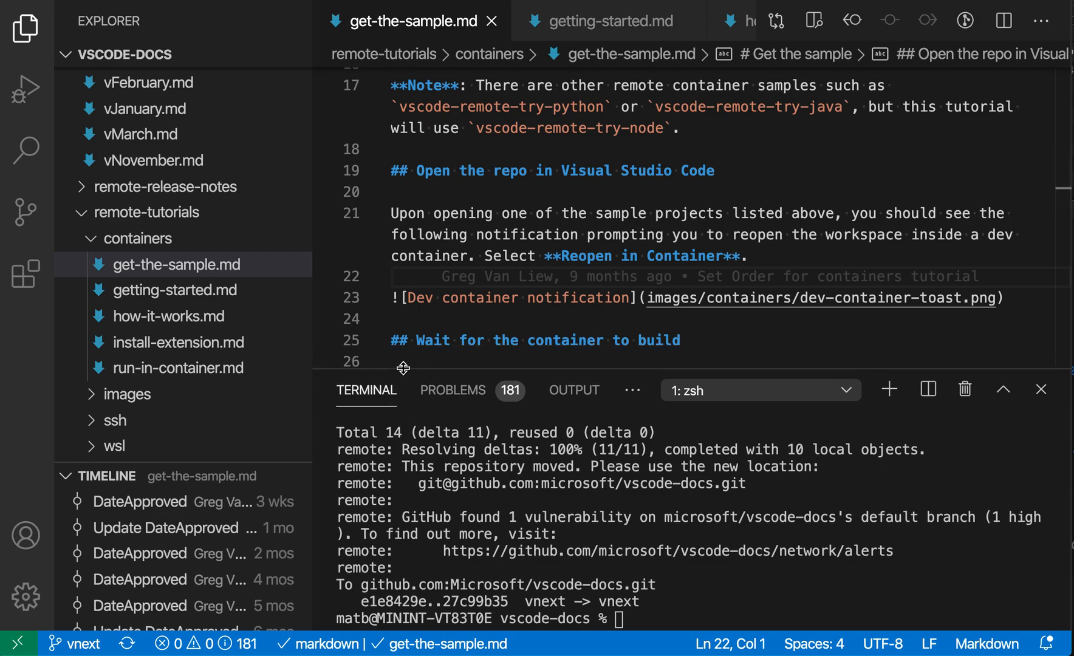
pyautogui.moveTo(388, 379)
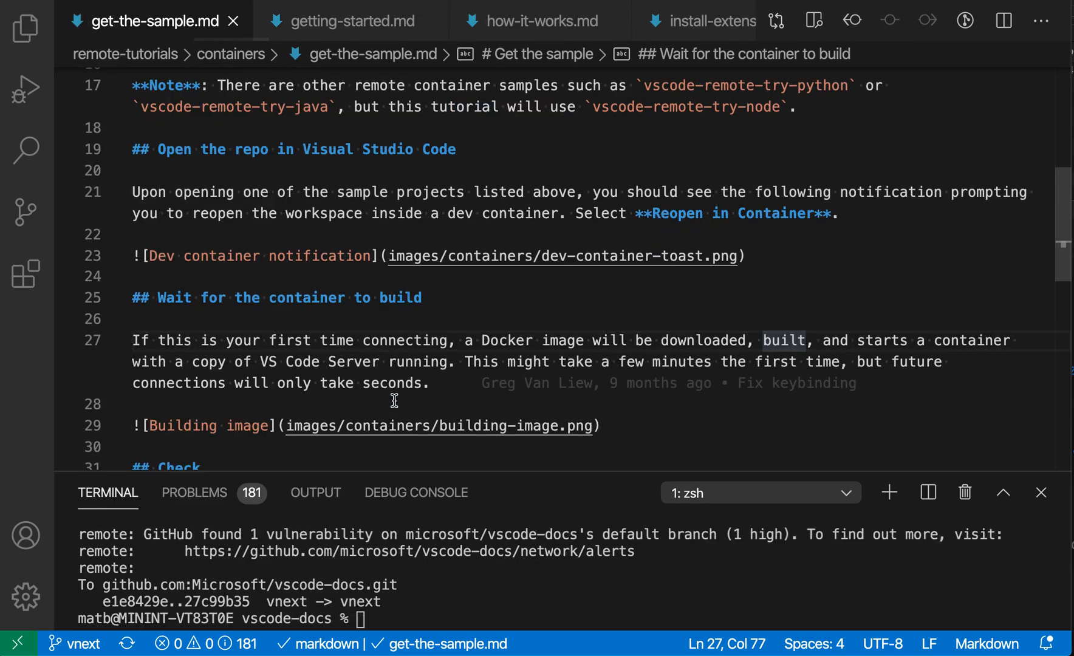
# - Split get-the-sample.md into two side-by-side editors and bring up the command list
pyautogui.click(1002, 20)
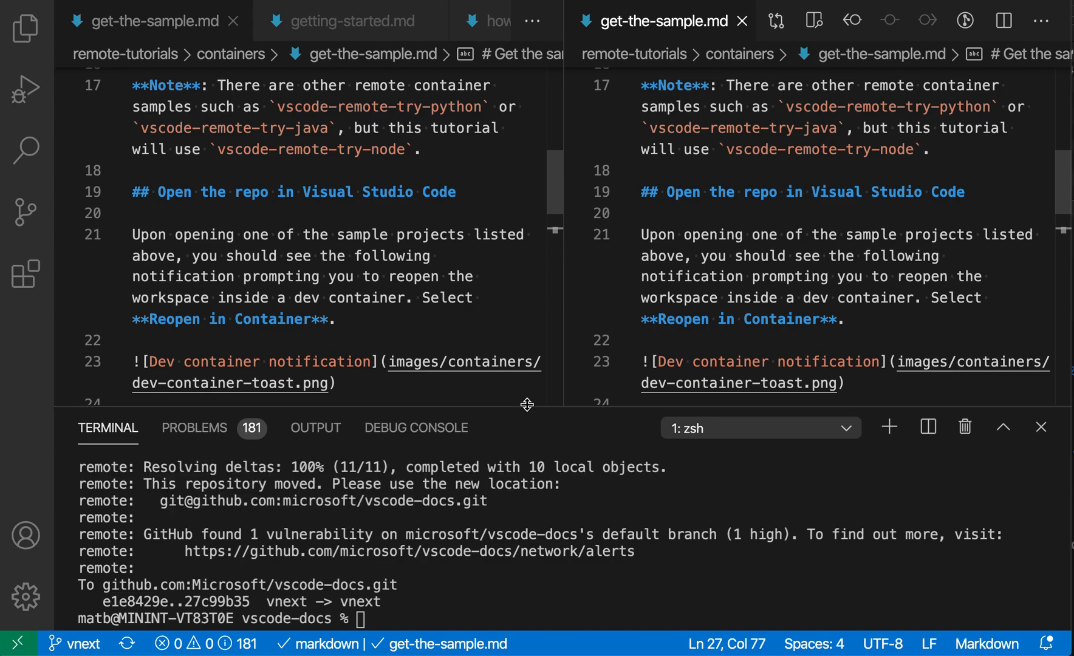
pyautogui.moveTo(555, 432)
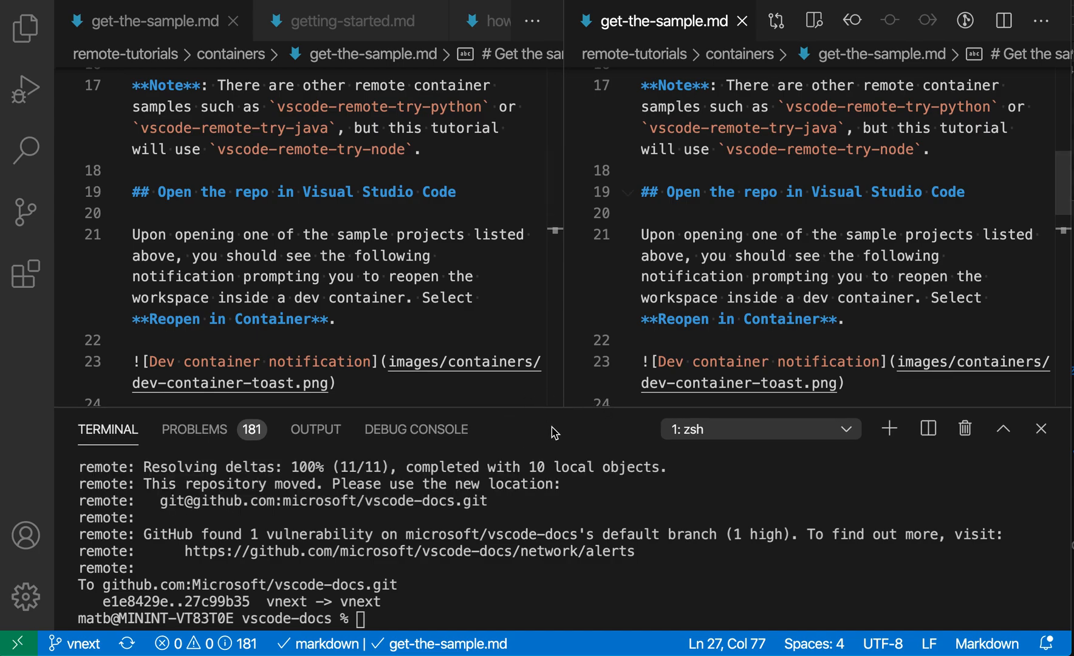
pyautogui.moveTo(560, 416)
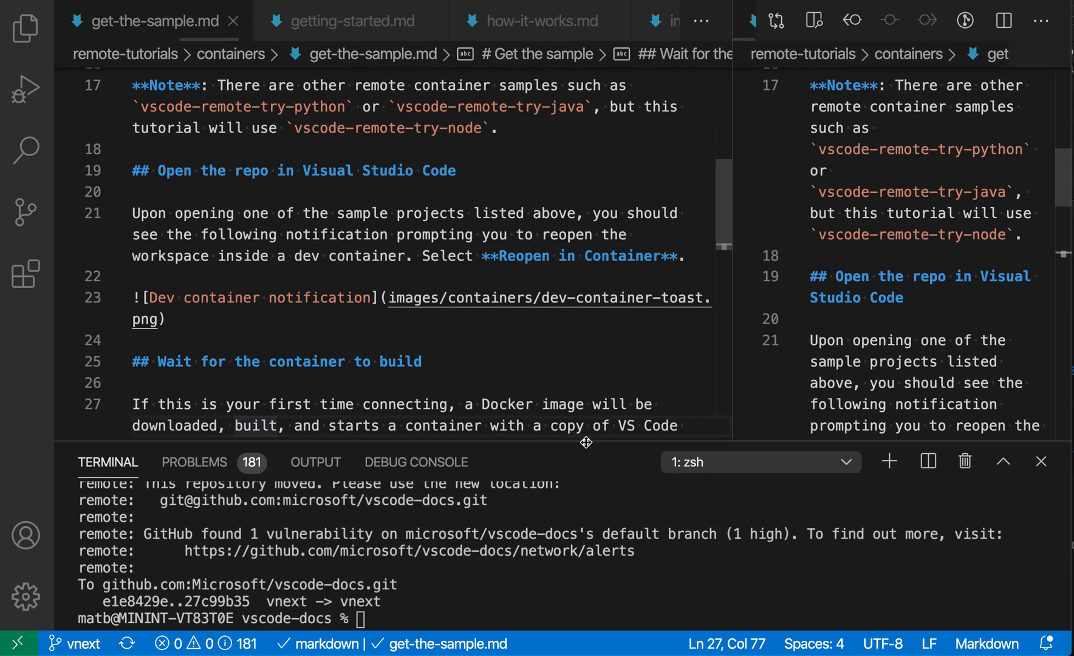
pyautogui.press('ctrl+shift+p')
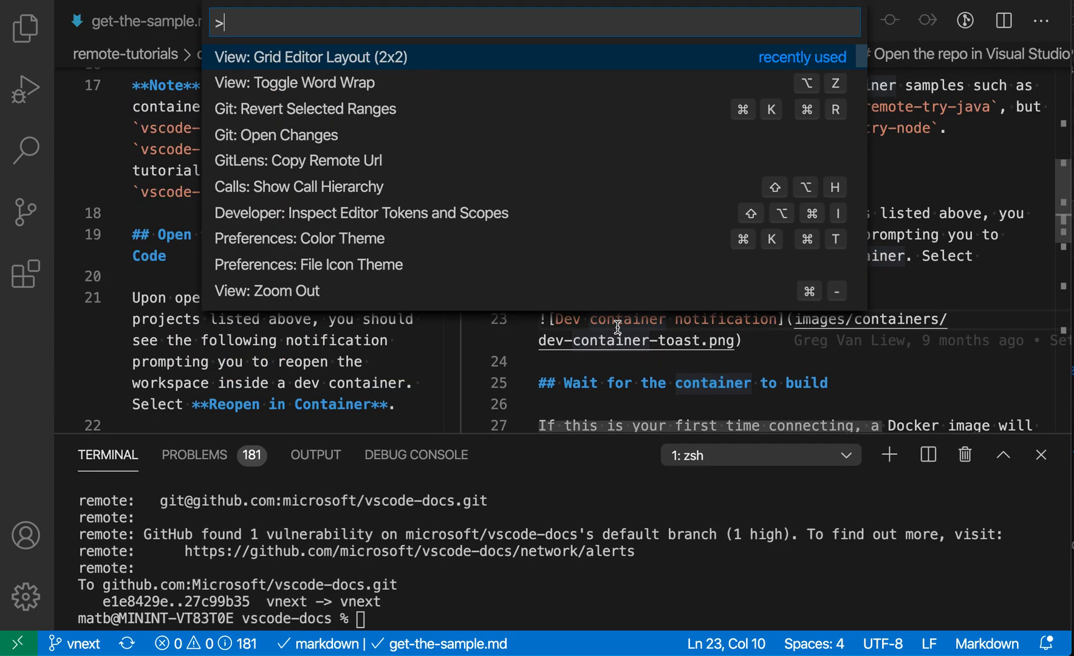
# - Run View: Grid Editor Layout (2x2) and drag the center intersection to resize all four groups
pyautogui.click(310, 57)
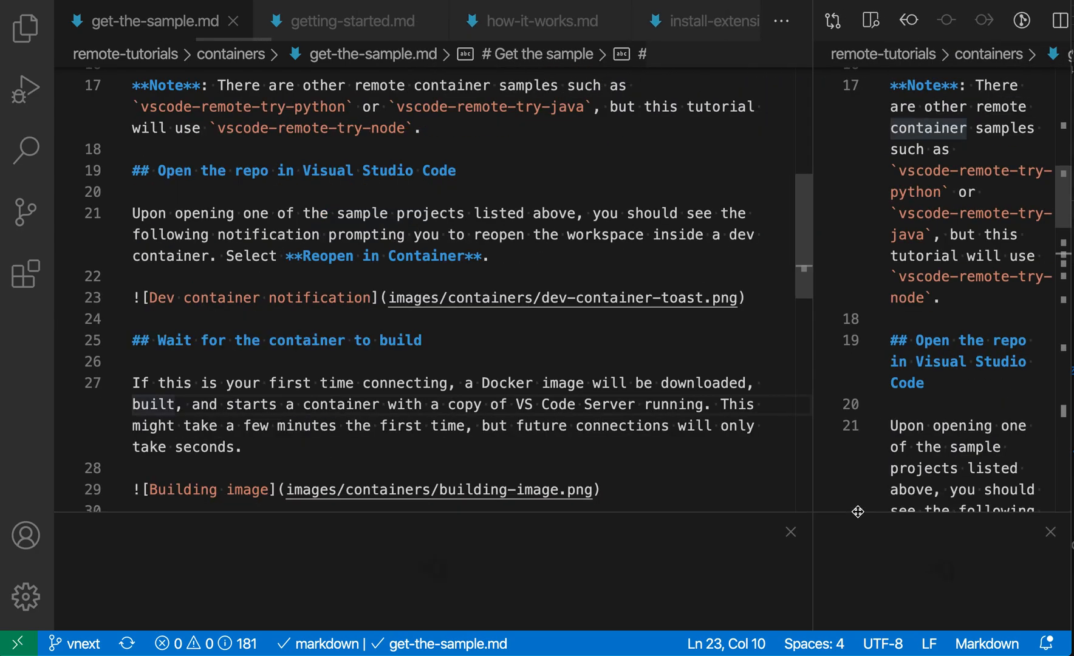
pyautogui.click(296, 341)
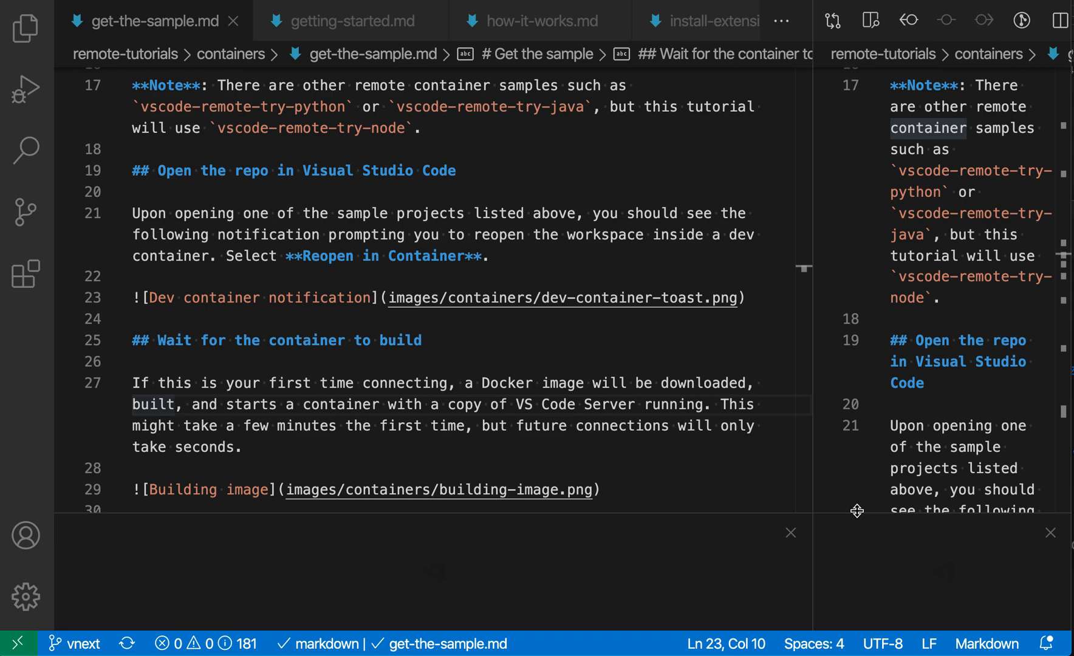